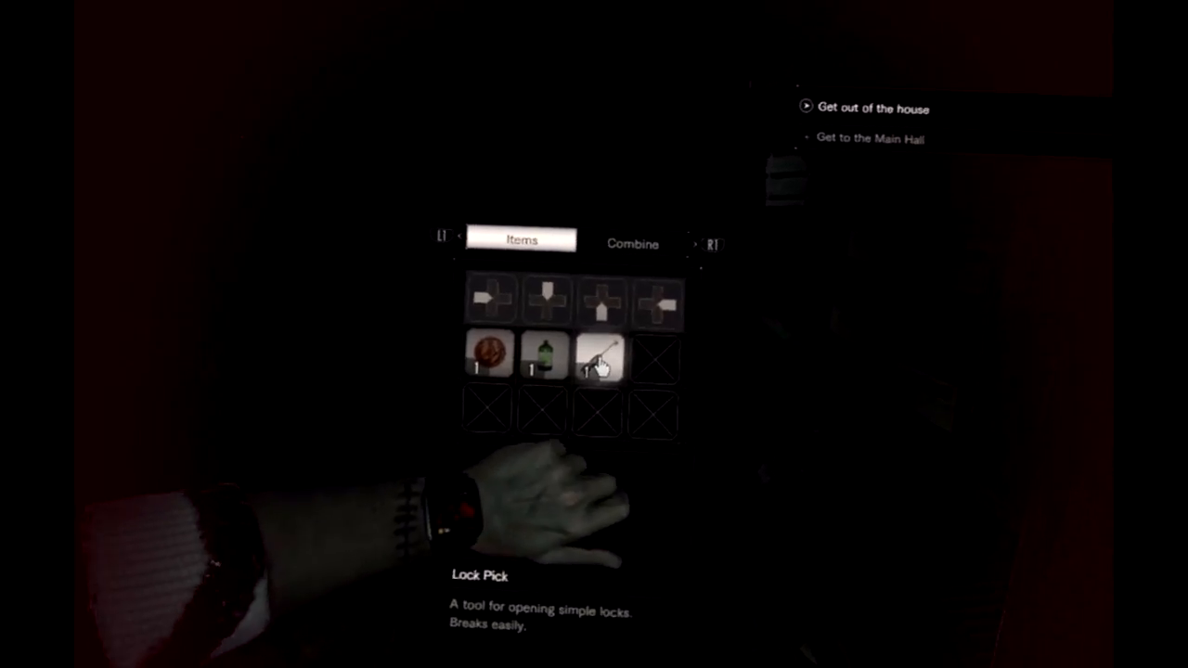
left_click(601, 357)
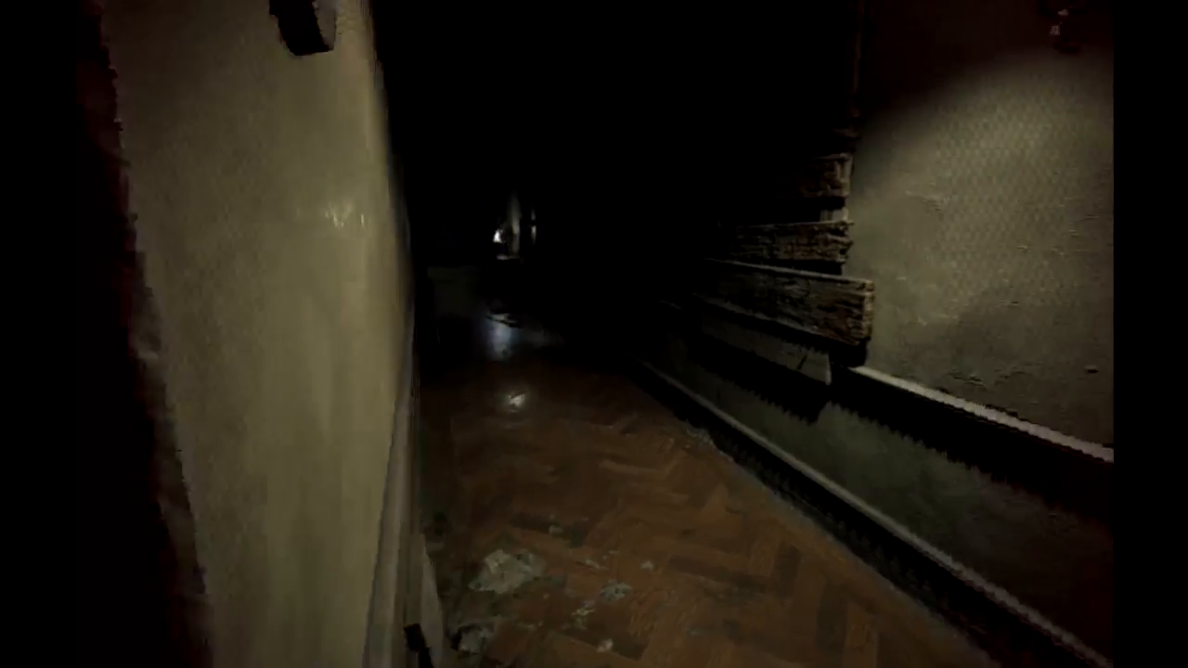
mouse_move(594, 334)
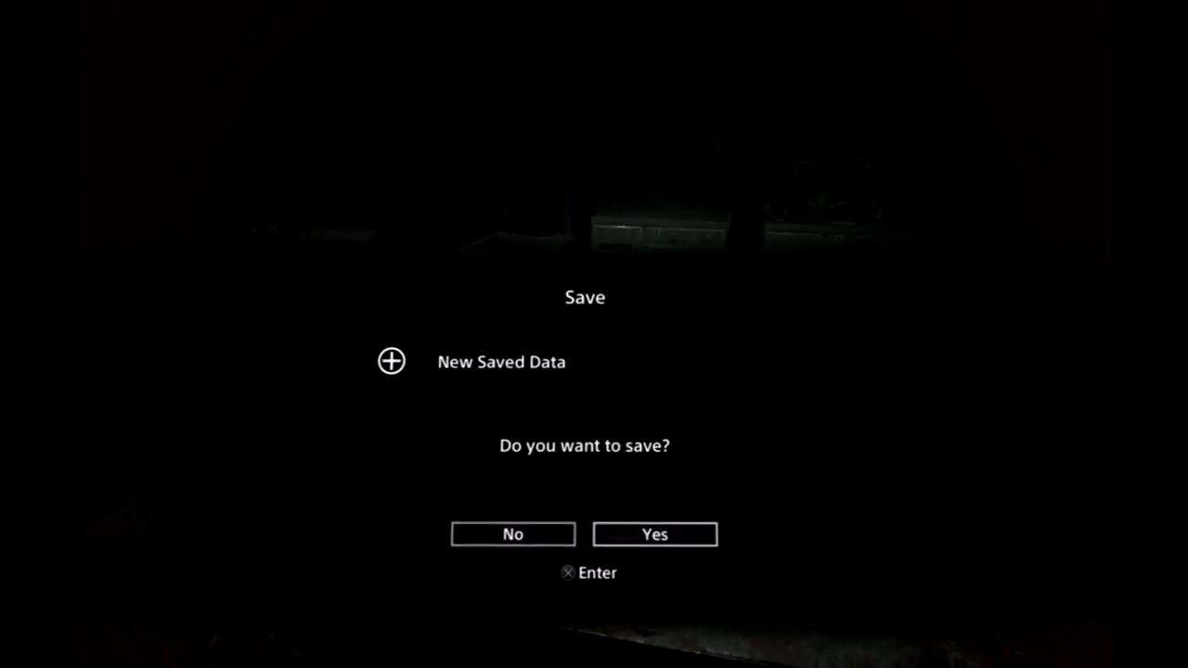
left_click(654, 534)
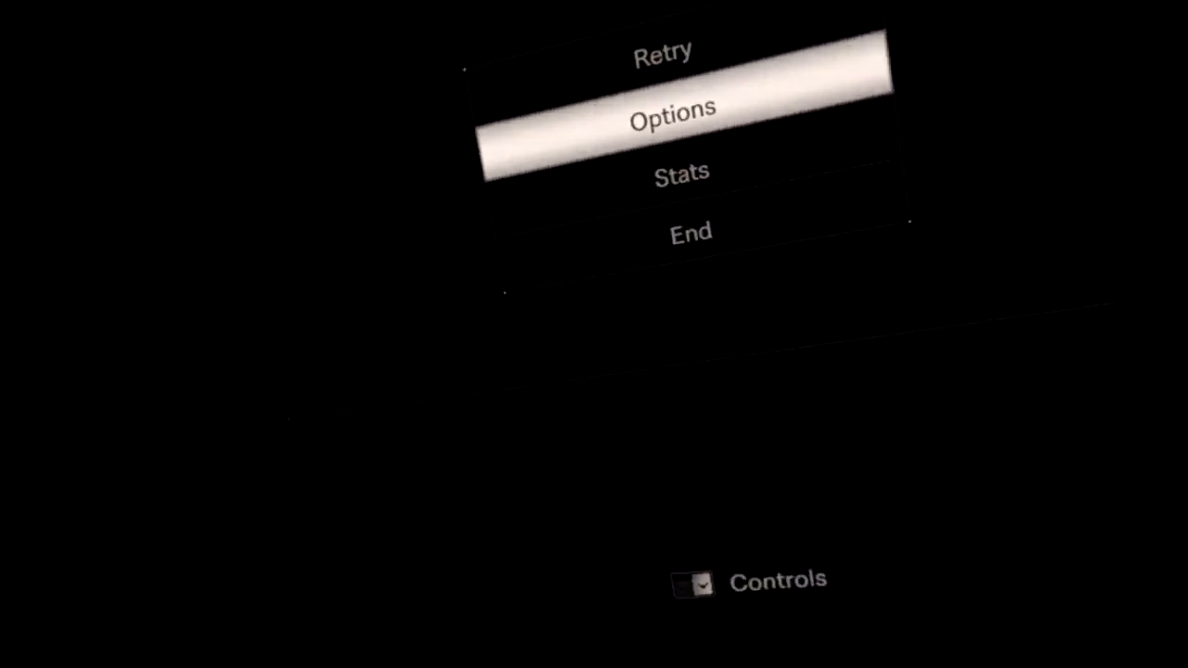
left_click(674, 109)
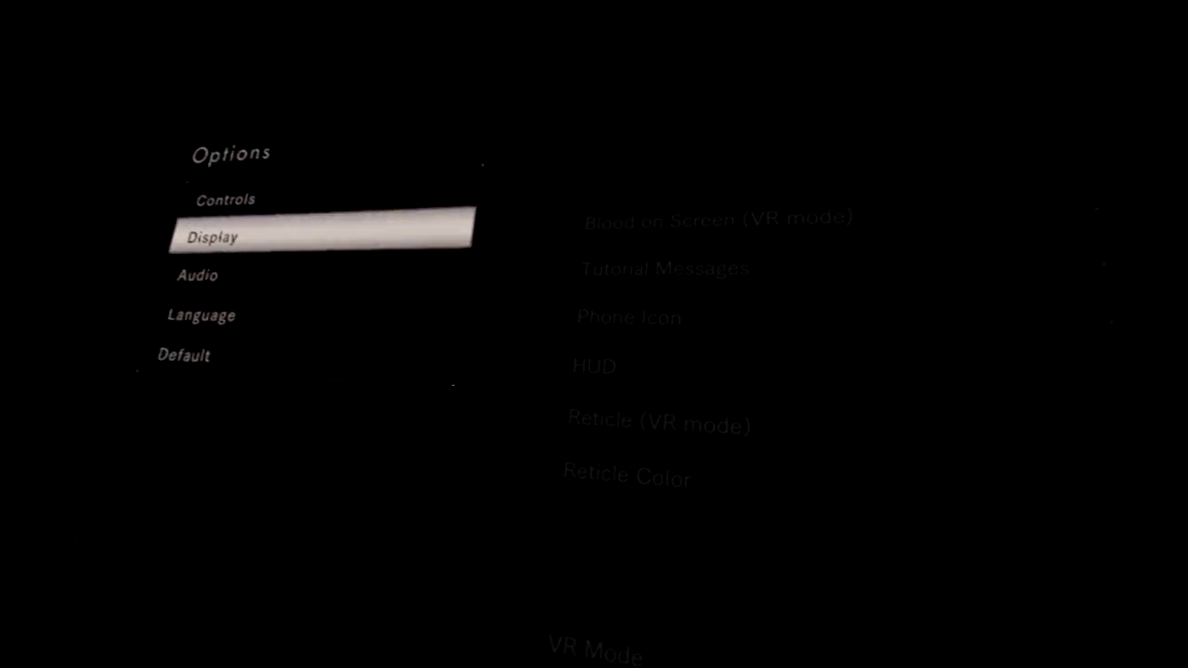
left_click(211, 238)
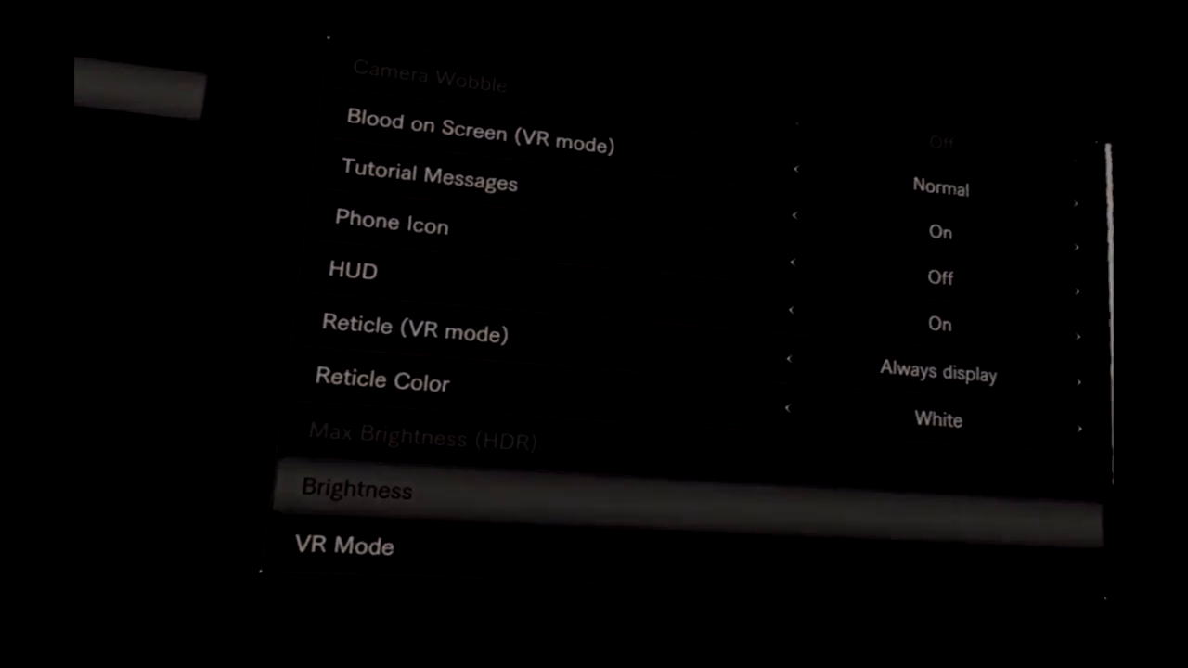
left_click(343, 546)
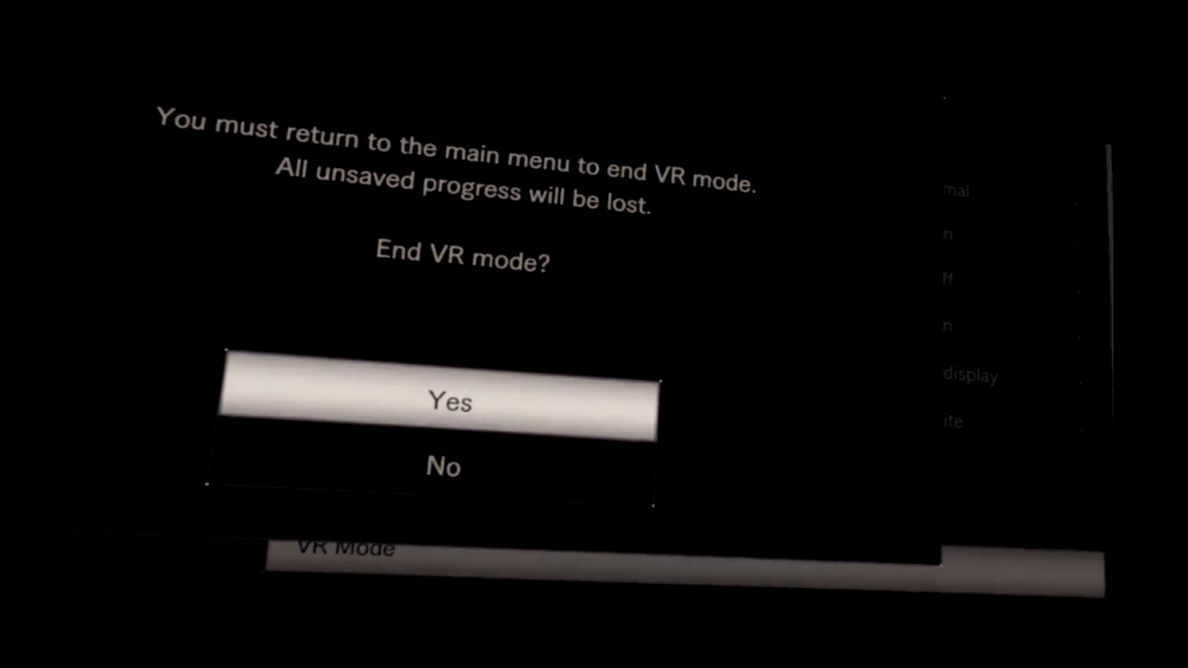